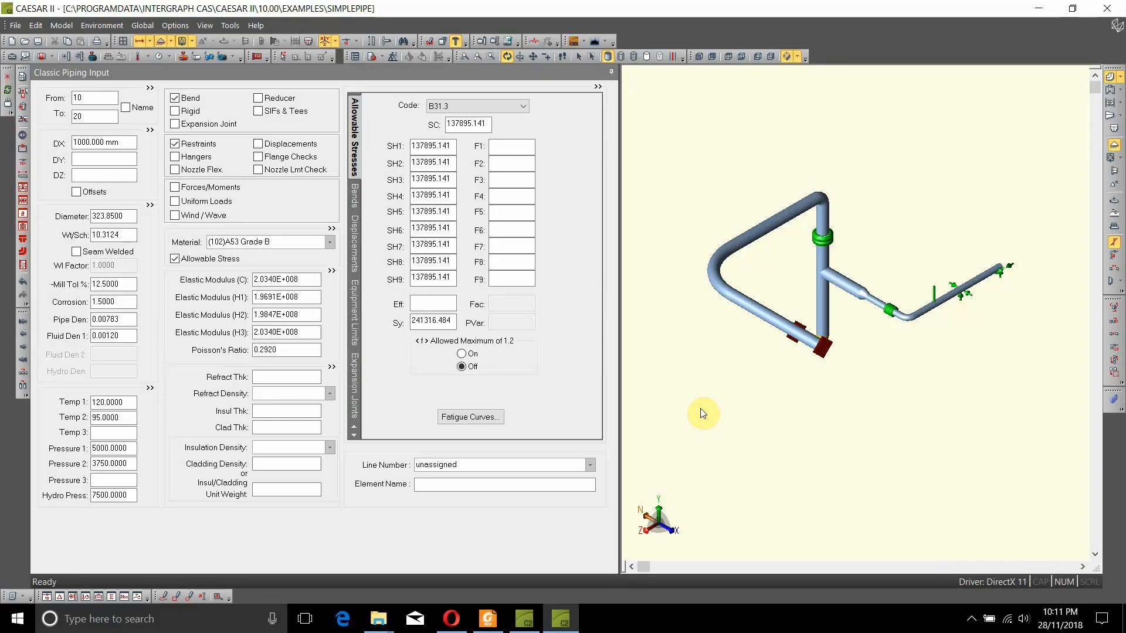
mouse_move(826, 212)
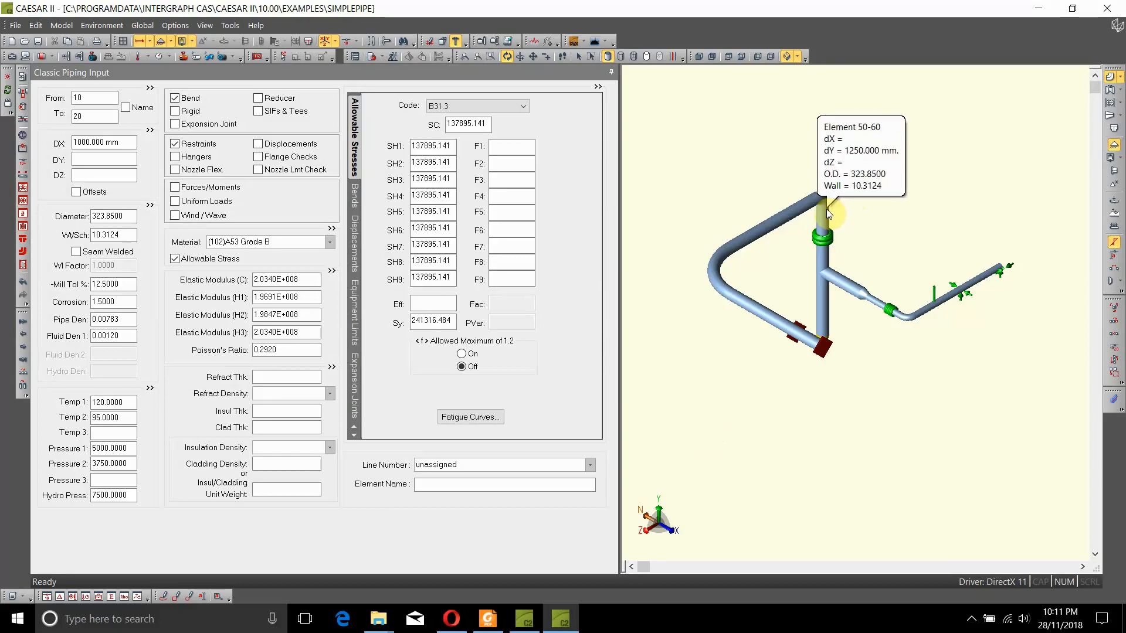
mouse_move(825, 223)
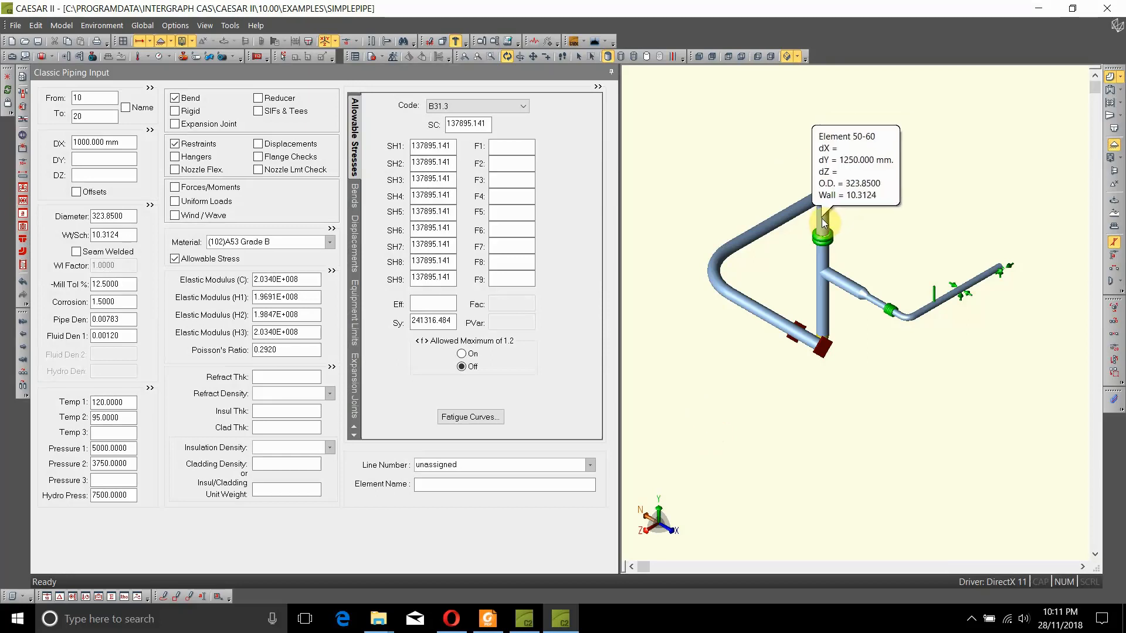
Select element 50–60 in the 3D view and add a hanger showing node 60 design data
left_click(818, 226)
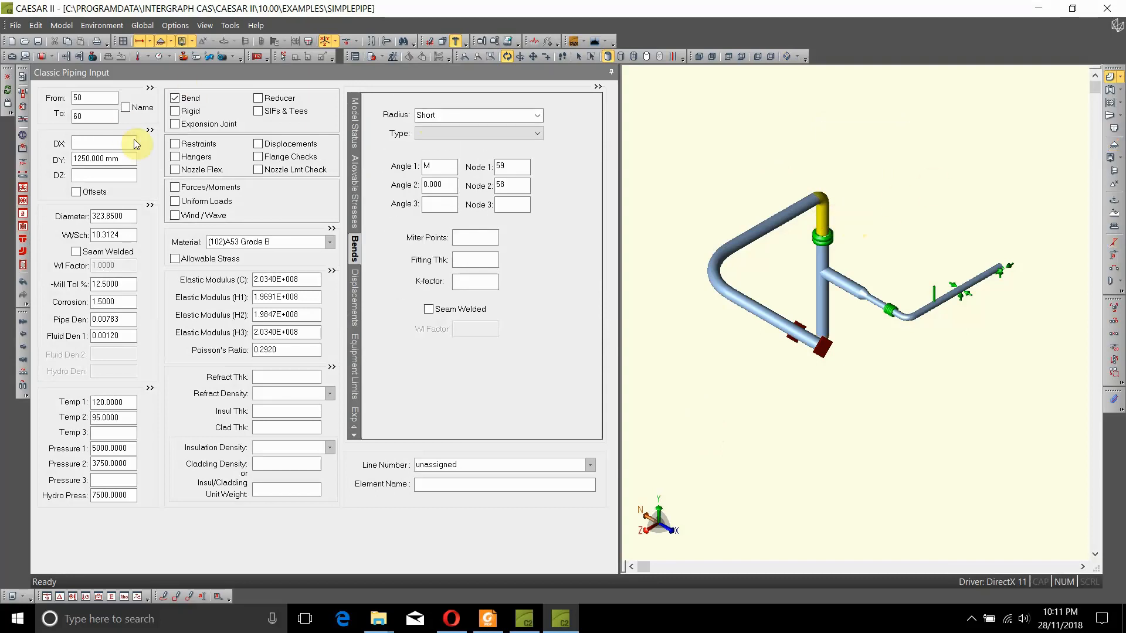
left_click(175, 155)
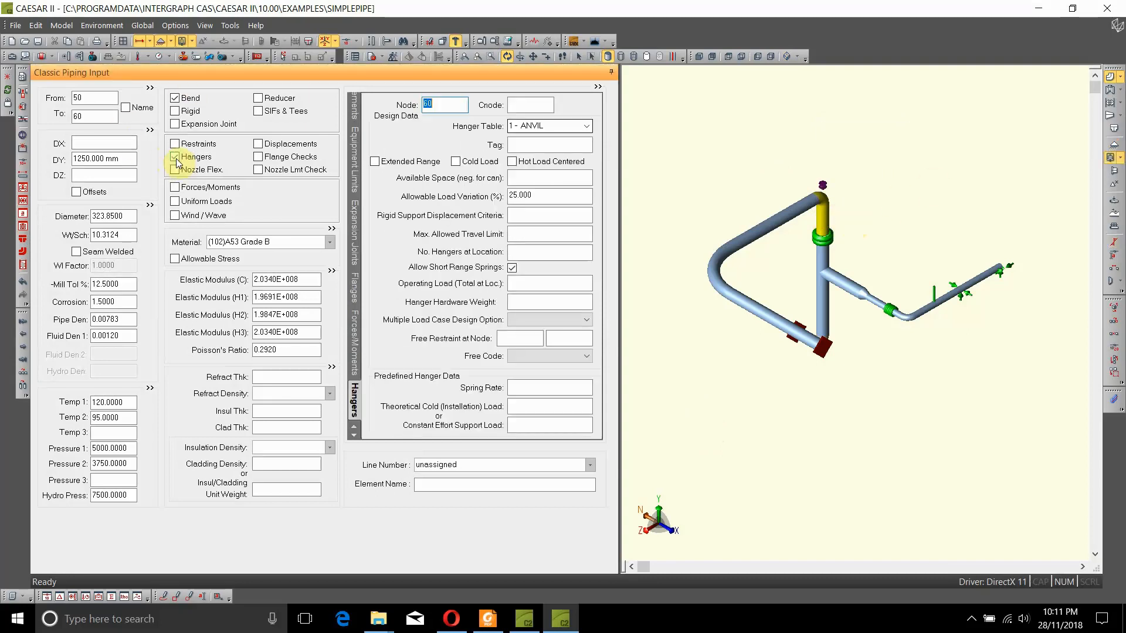
left_click(174, 156)
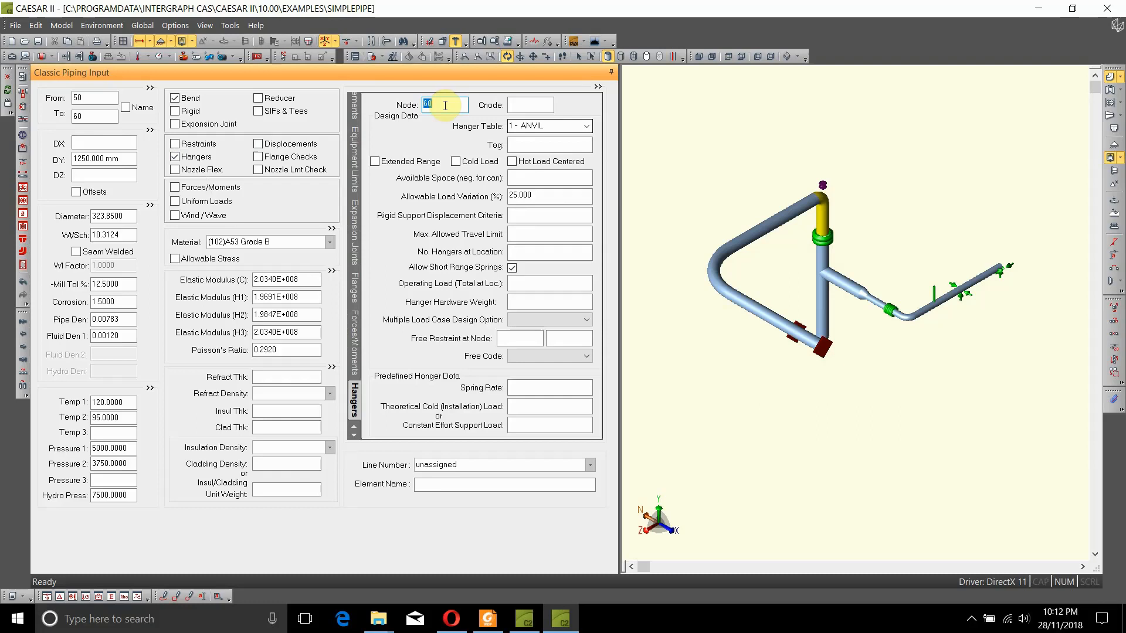
mouse_move(589, 128)
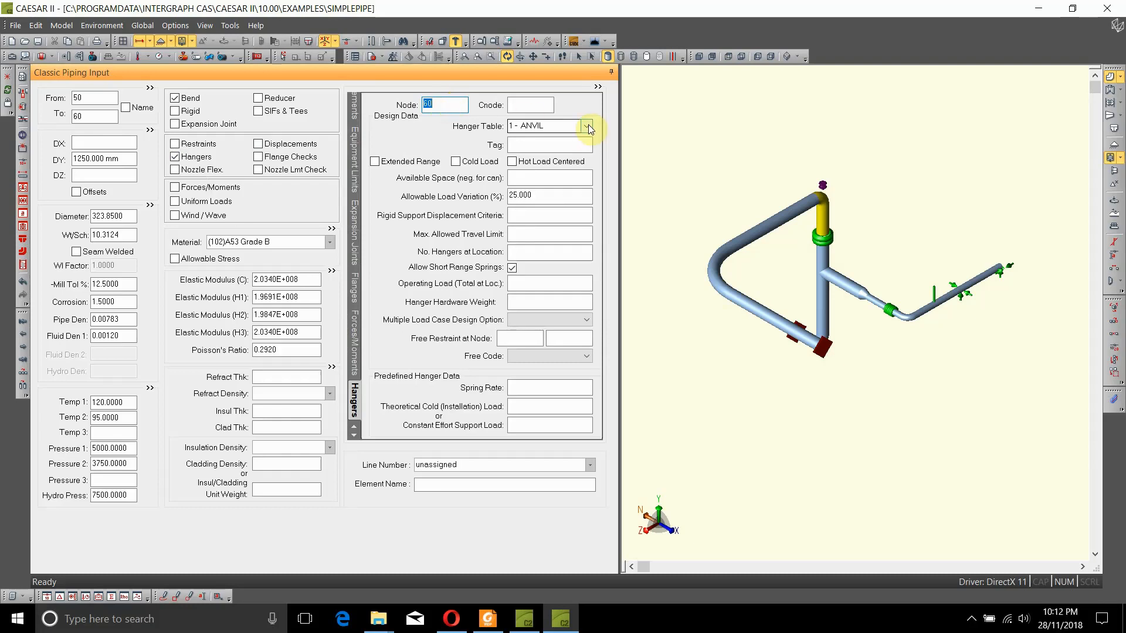
Set the node 60 hanger table to 25 - Binder (UK) instead of Anvil
left_click(588, 125)
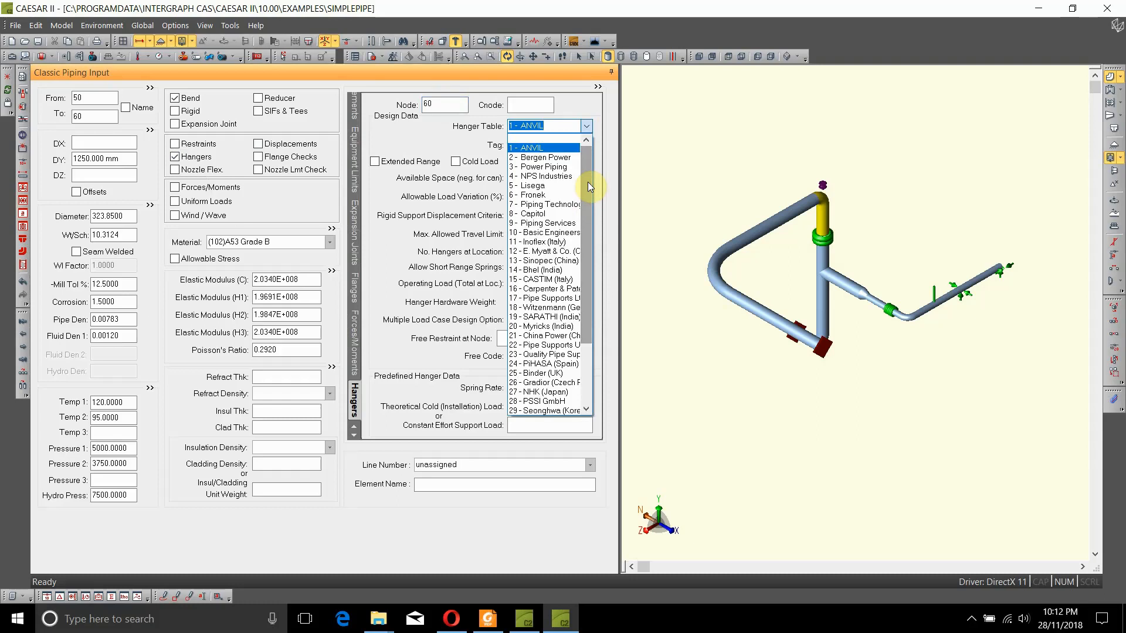
mouse_move(585, 139)
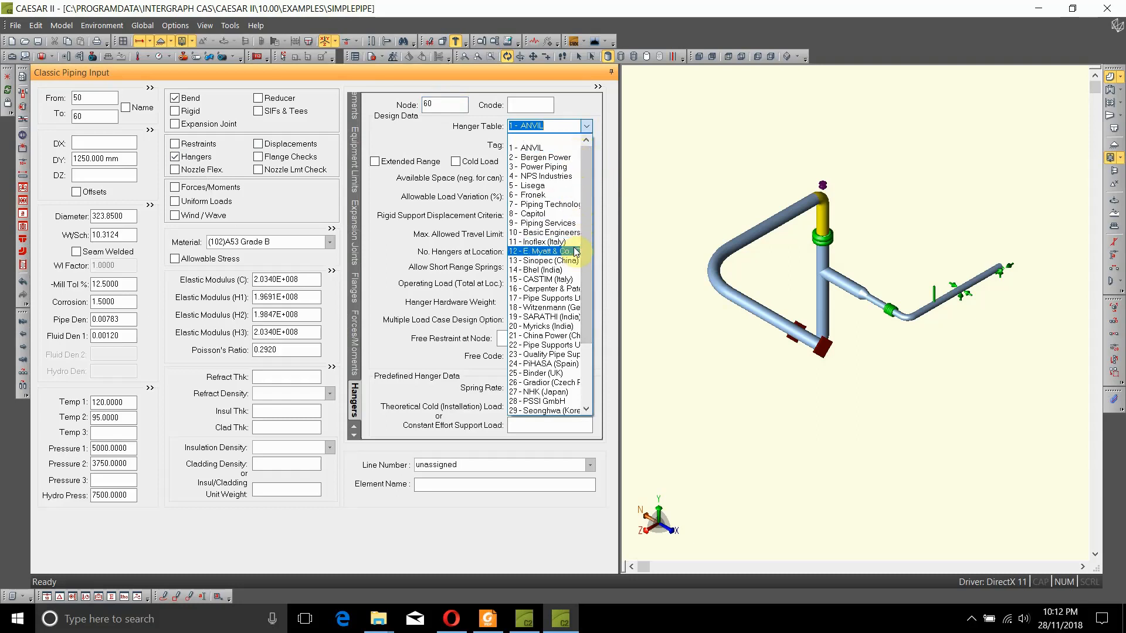
scroll("down", 3)
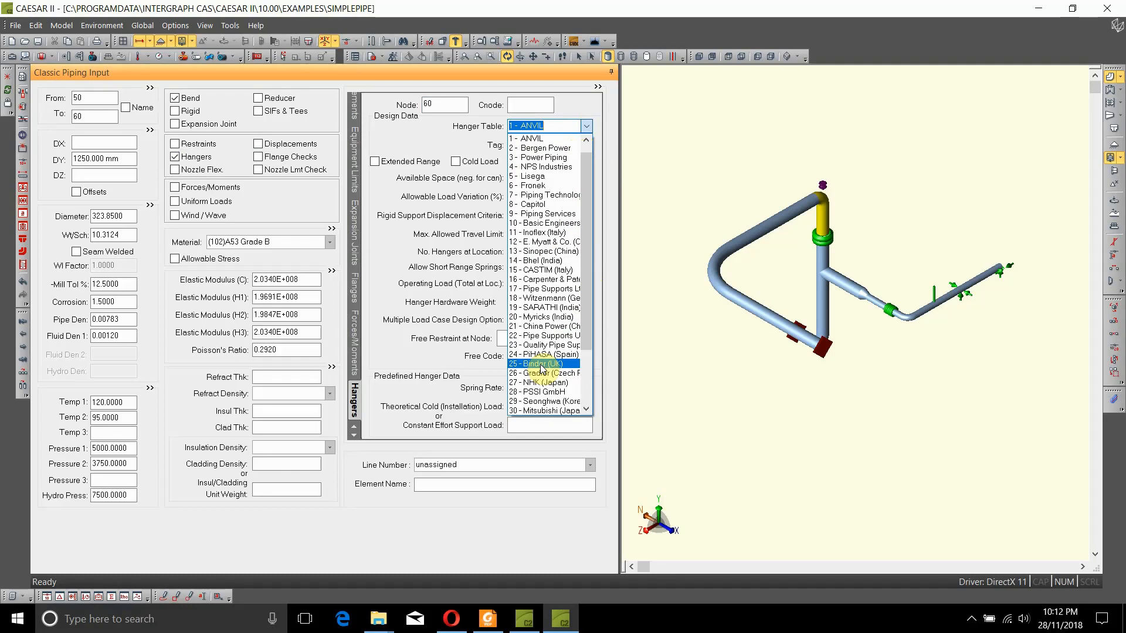
left_click(543, 362)
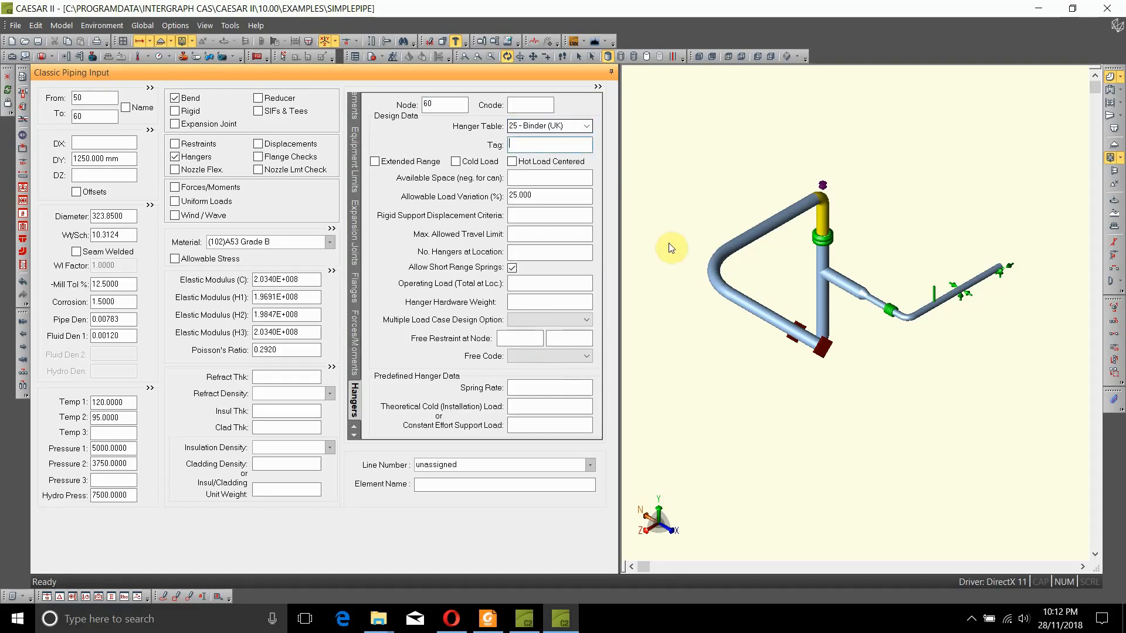
mouse_move(639, 226)
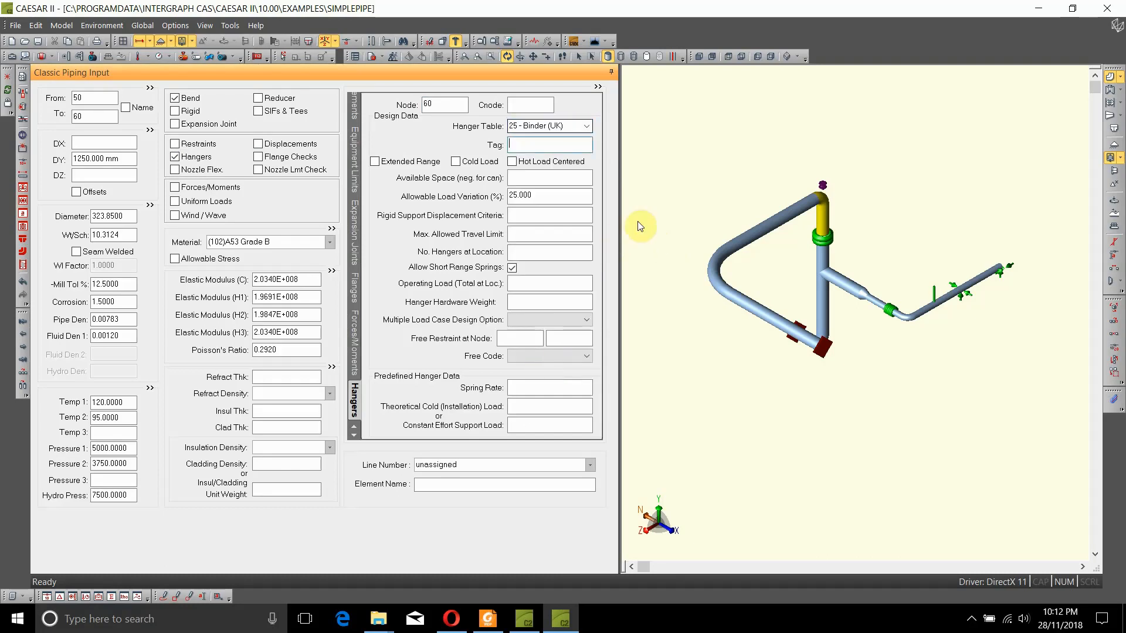
mouse_move(608, 235)
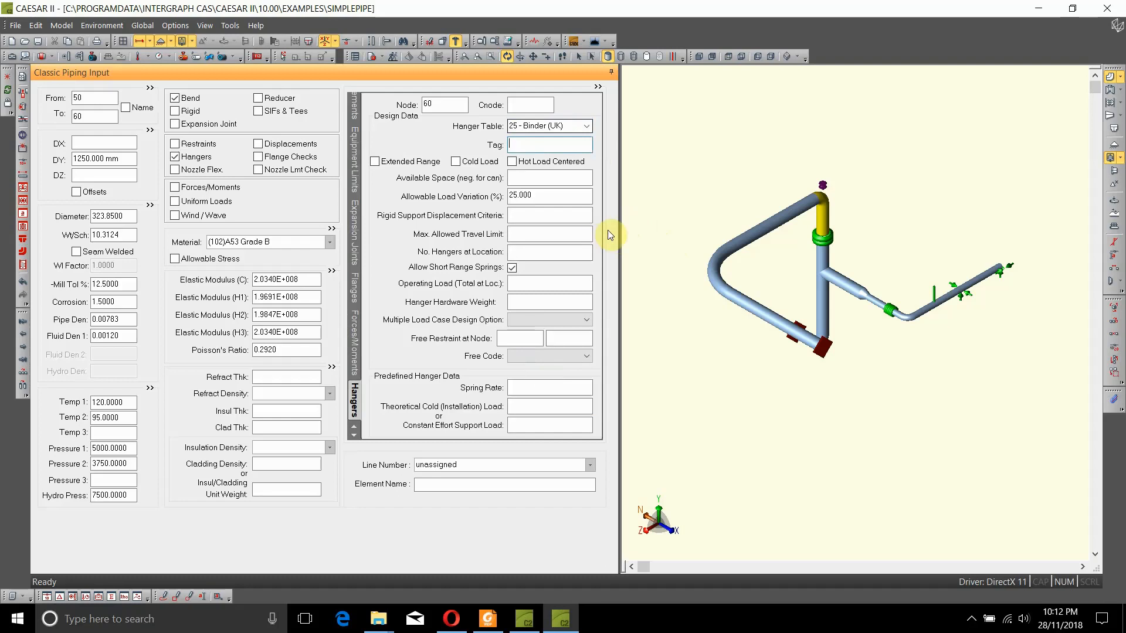
mouse_move(819, 209)
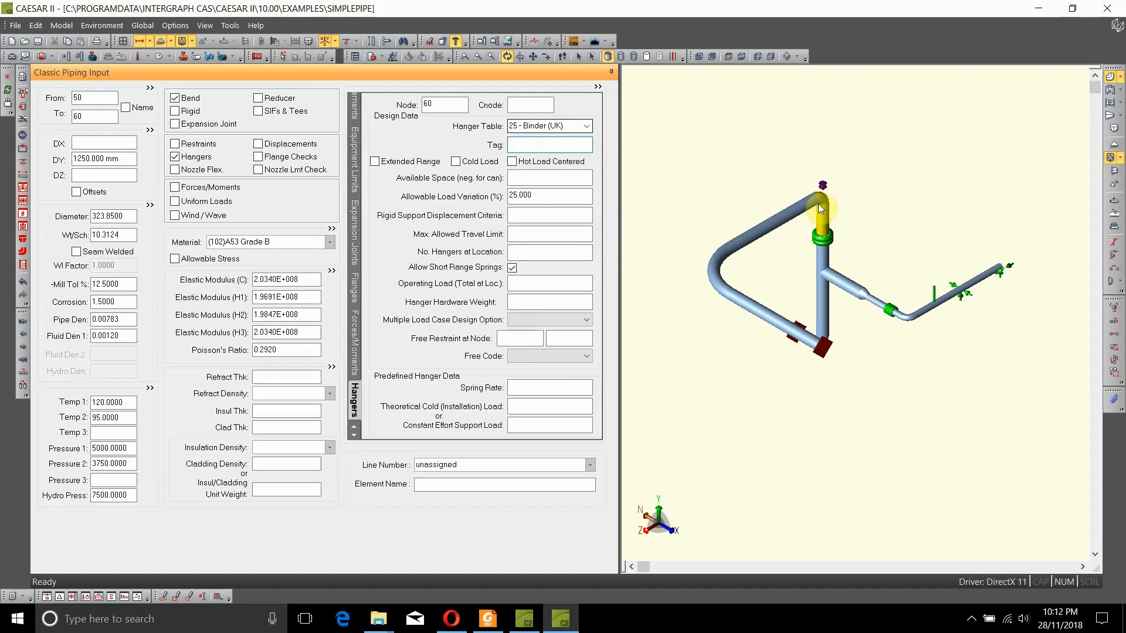
mouse_move(925, 396)
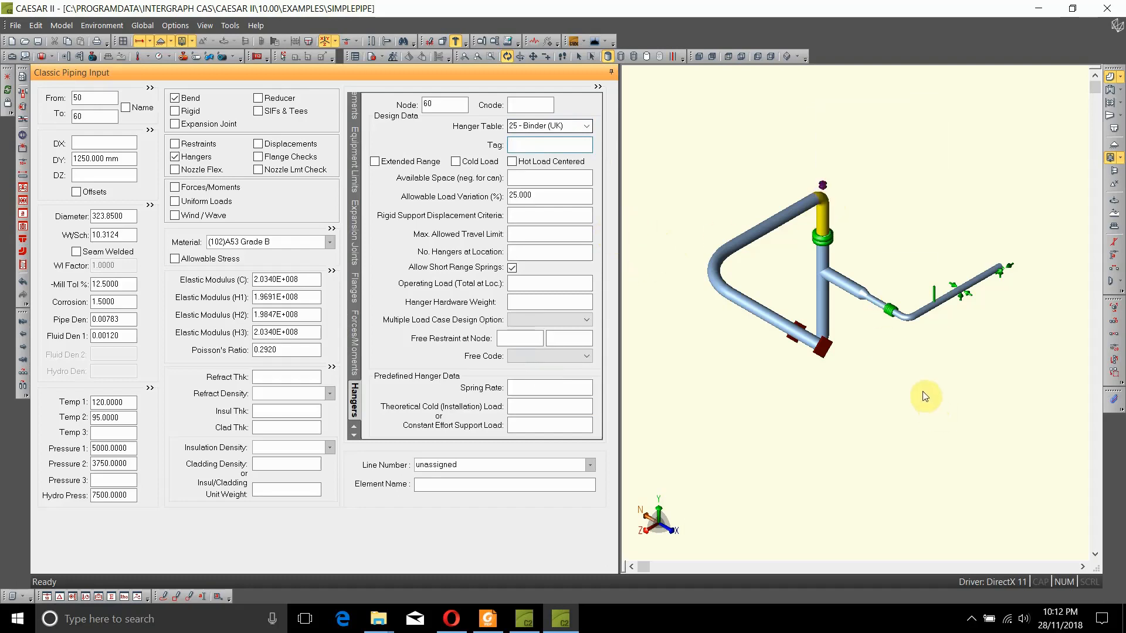